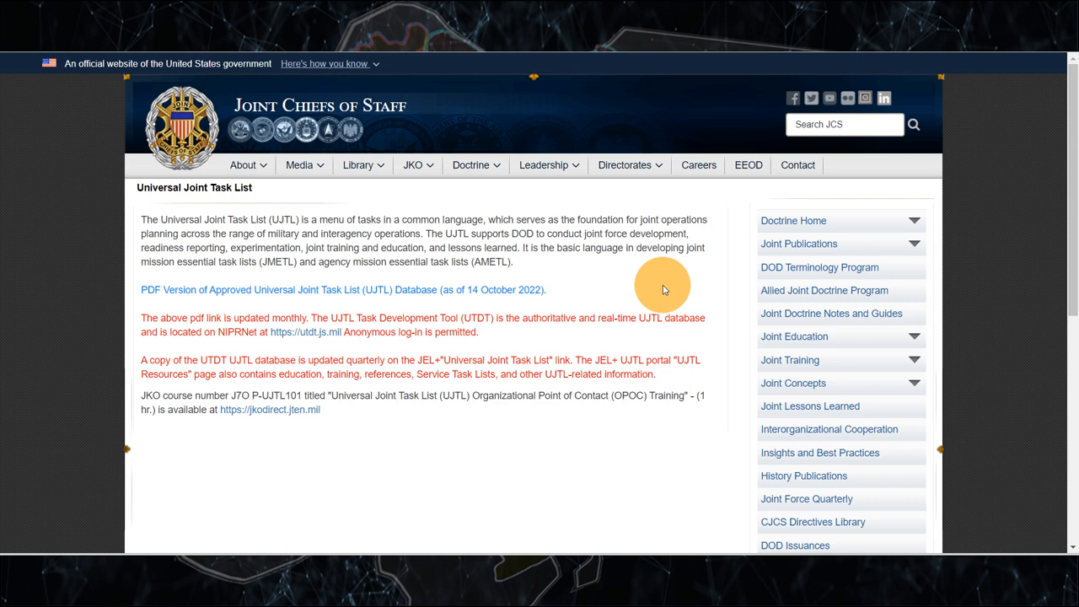
Open the approved Universal Joint Task List PDF from the Joint Chiefs of Staff site.
{"action": "left_click", "coordinate": [331, 290]}
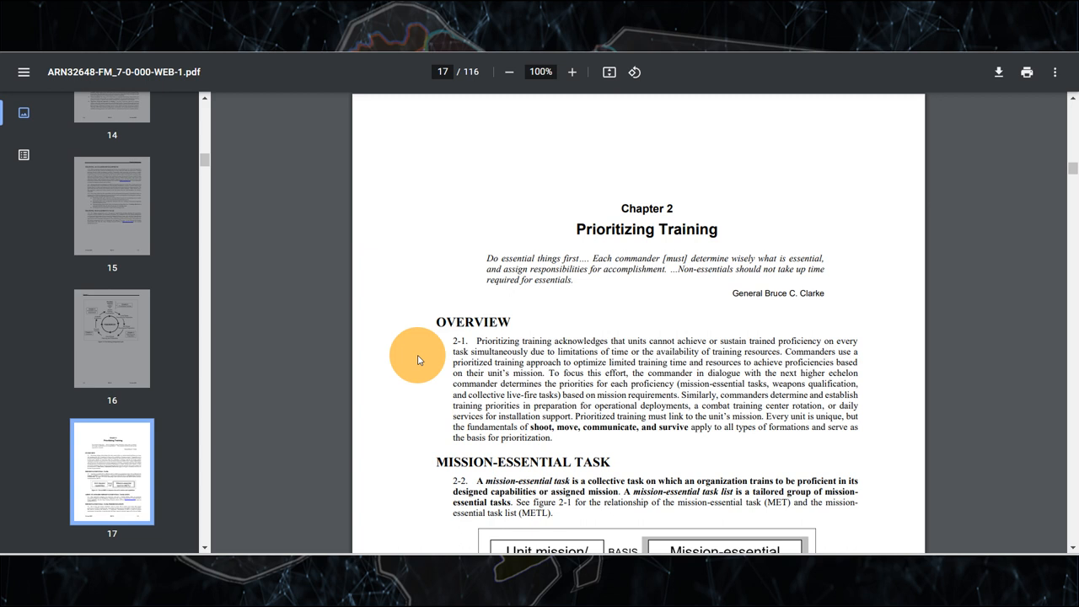
Scroll the FM 7-0 PDF to page 17, Chapter 2: Prioritizing Training.
{"action": "scroll", "scroll_direction": "down", "scroll_amount": 3}
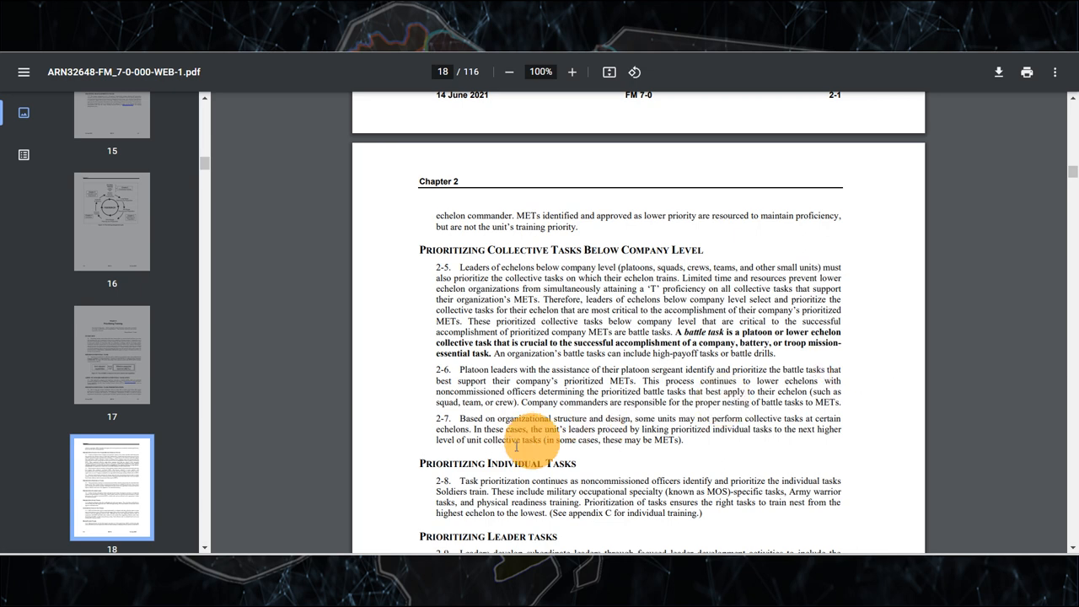
Scroll on to page 18 on prioritizing collective tasks below company level.
{"action": "scroll", "scroll_direction": "down", "scroll_amount": 3}
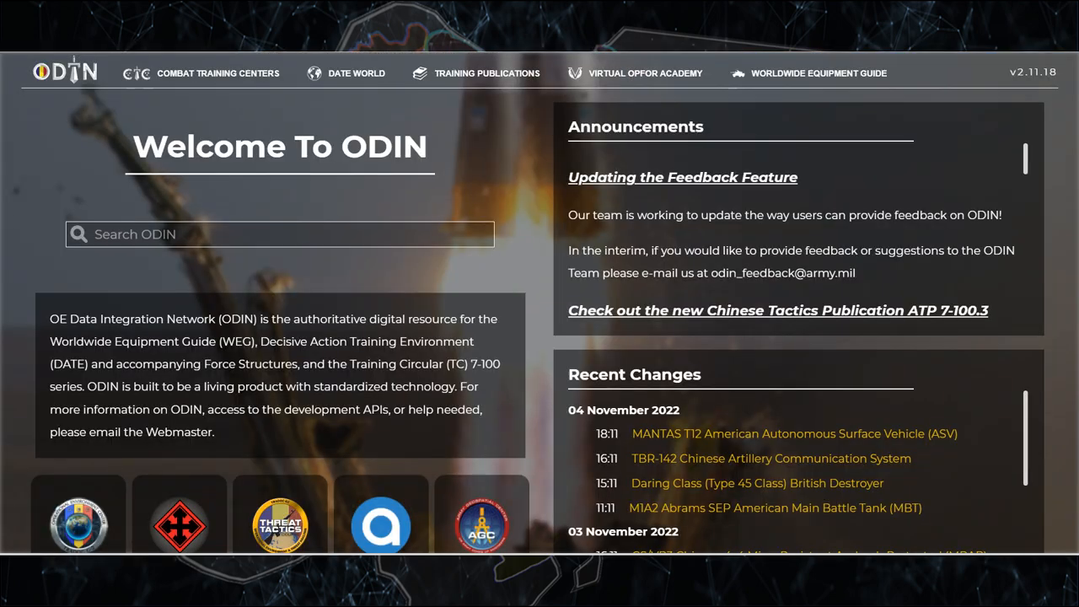
Go from the ODIN welcome page to the DATE World overview of regions.
{"action": "left_click", "coordinate": [356, 74]}
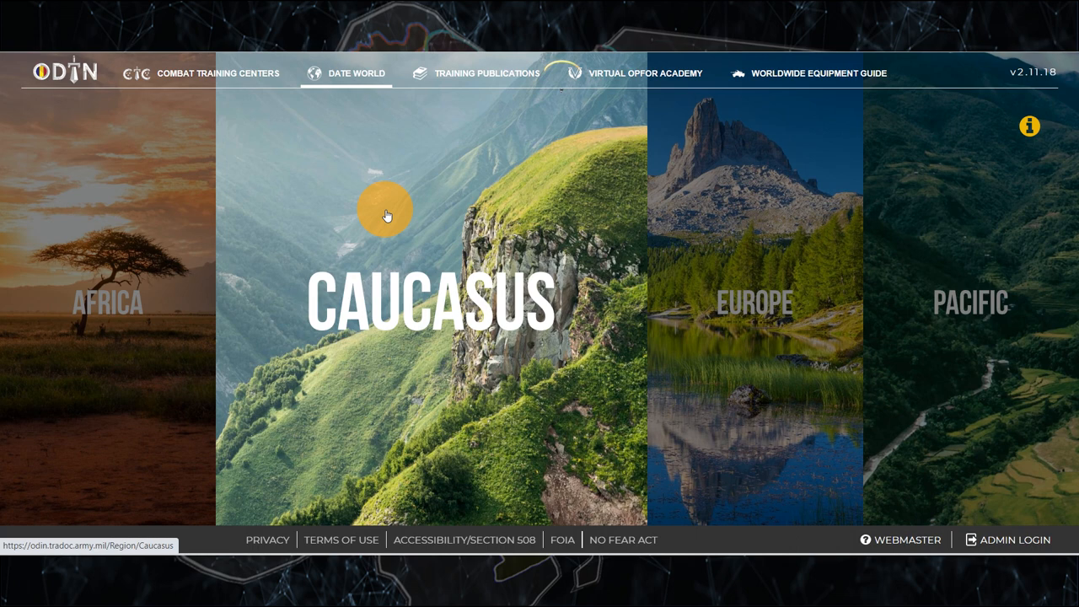
Open the Caucasus region listing Ariana, Atropia, Donovia and Gorgas, then head to Training Publications.
{"action": "left_click", "coordinate": [386, 216]}
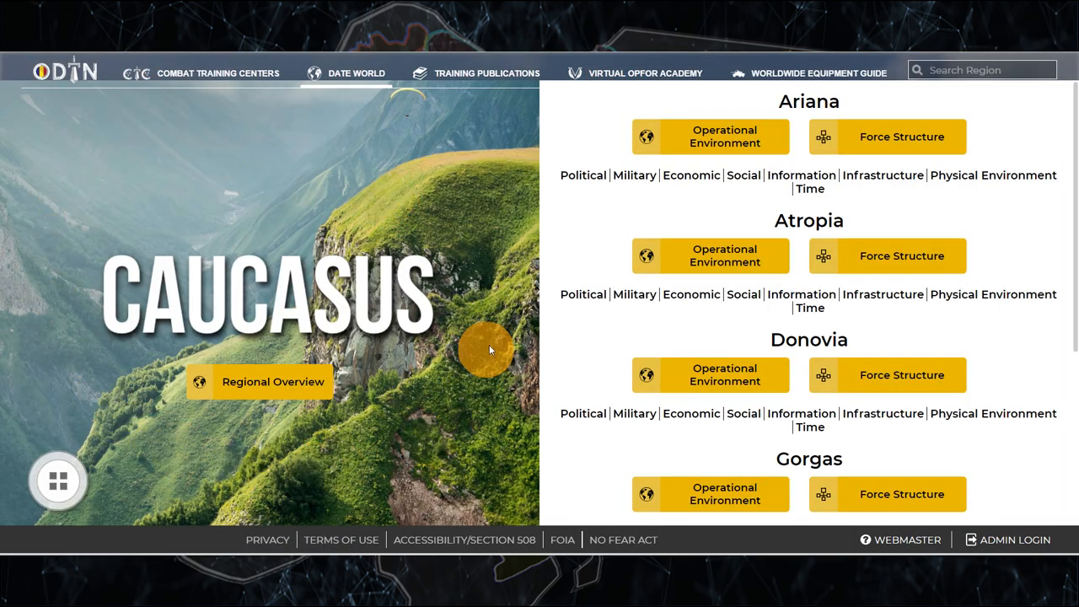
{"action": "left_click", "coordinate": [486, 73]}
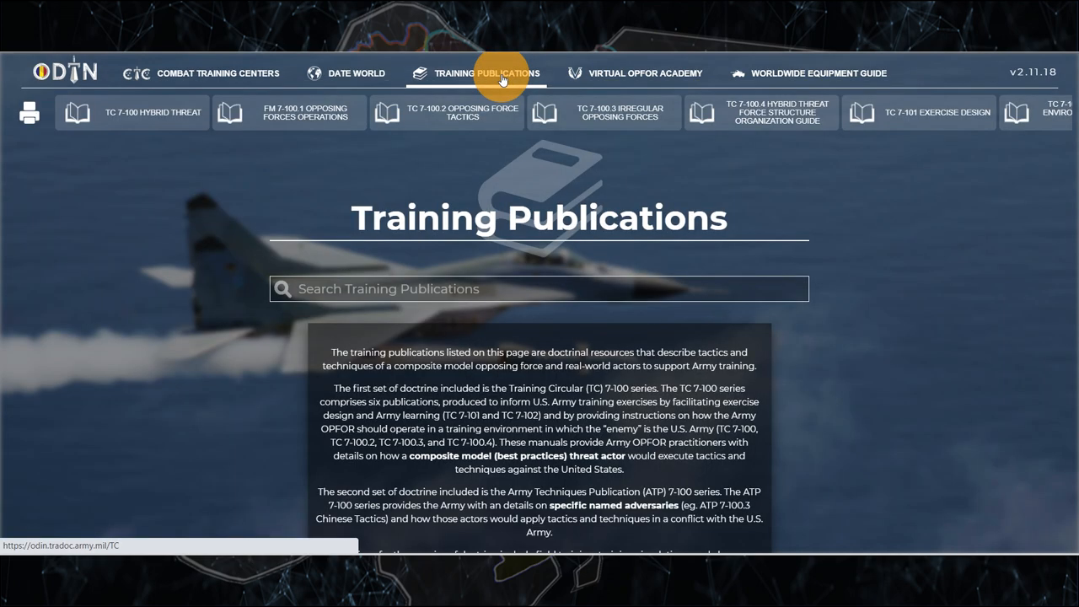
{"action": "mouse_move", "coordinate": [70, 125]}
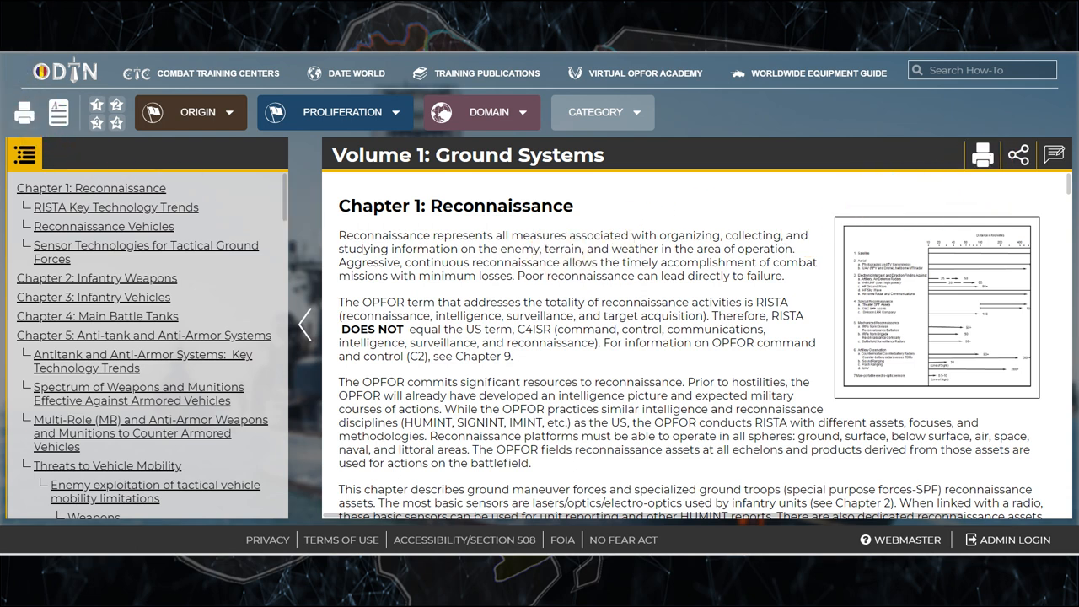
Navigate to the Worldwide Equipment Guide page from Volume 1: Ground Systems.
{"action": "left_click", "coordinate": [816, 72]}
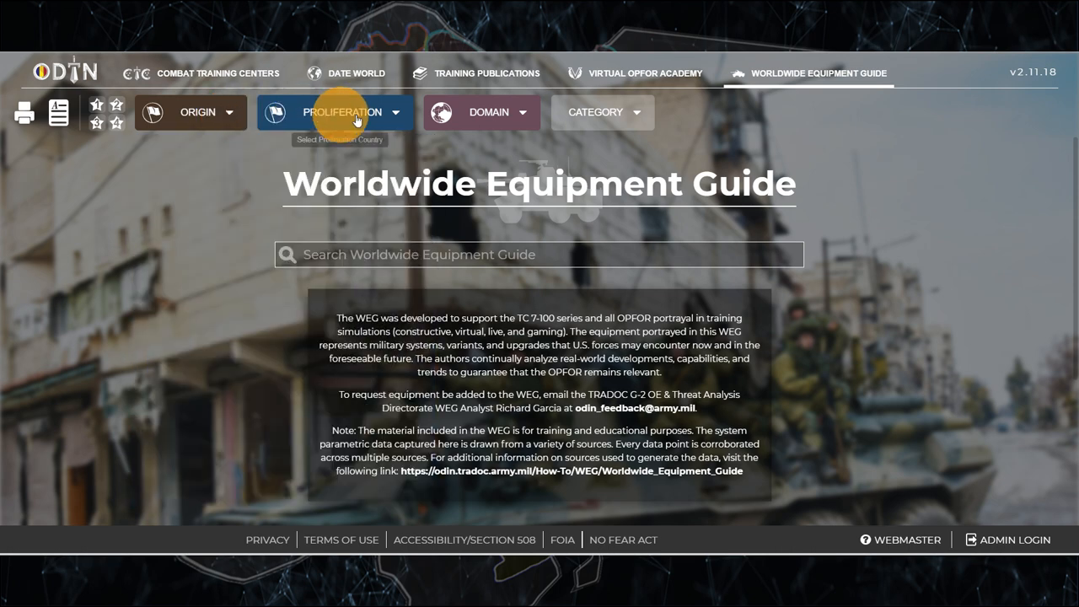
{"action": "mouse_move", "coordinate": [649, 118]}
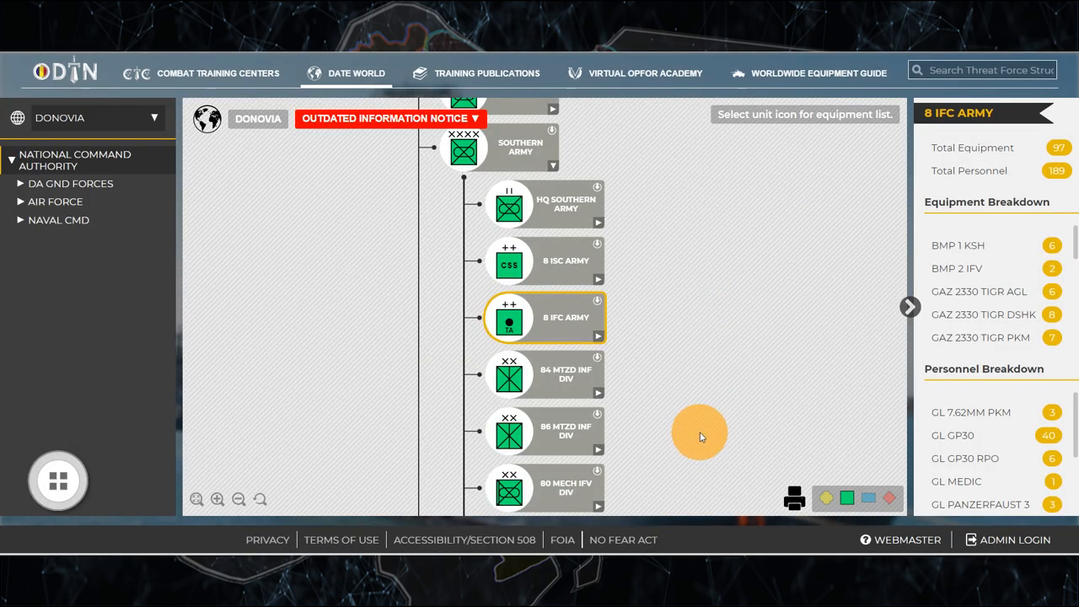
From the 80 Mech IFV Div equipment list, open the 2S19 Msta-S 152mm howitzer entry.
{"action": "left_click", "coordinate": [510, 487]}
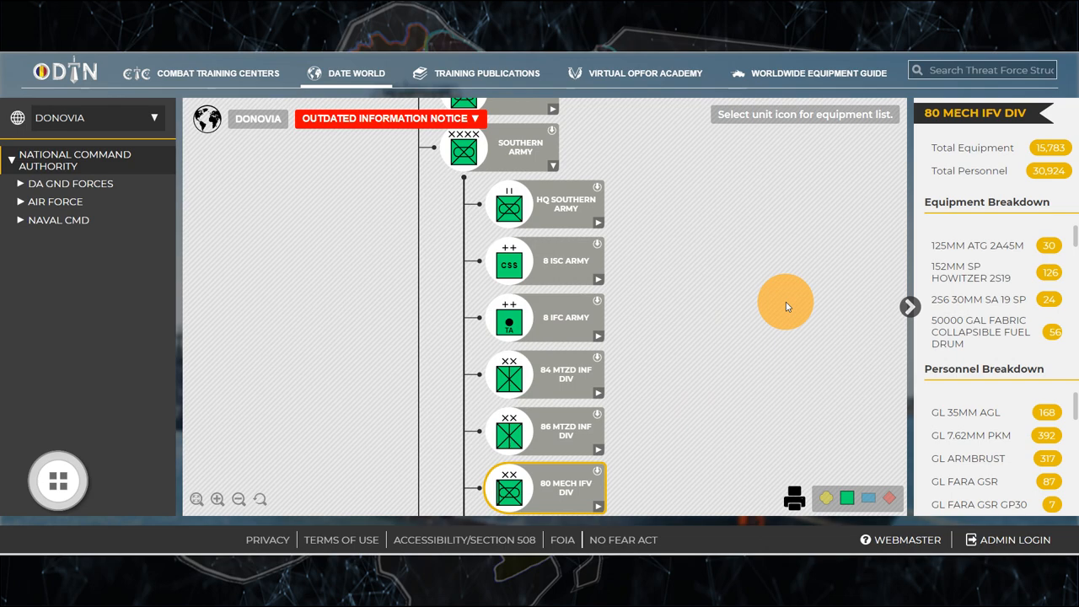
{"action": "left_click", "coordinate": [982, 272]}
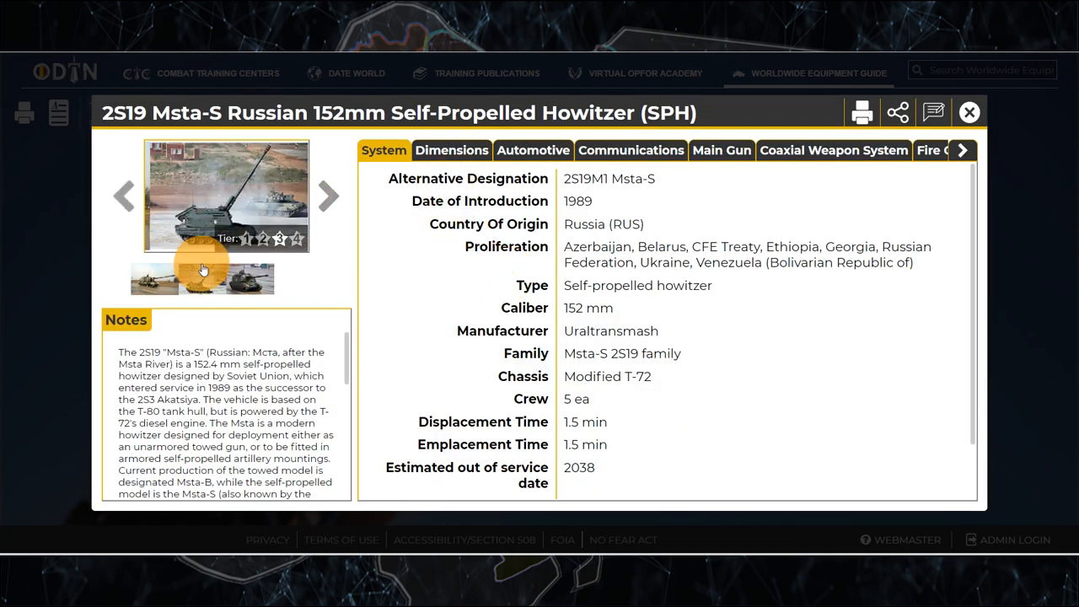
View another photo of the 2S19 Msta-S, then close its details back to the ODIN welcome page.
{"action": "left_click", "coordinate": [833, 150]}
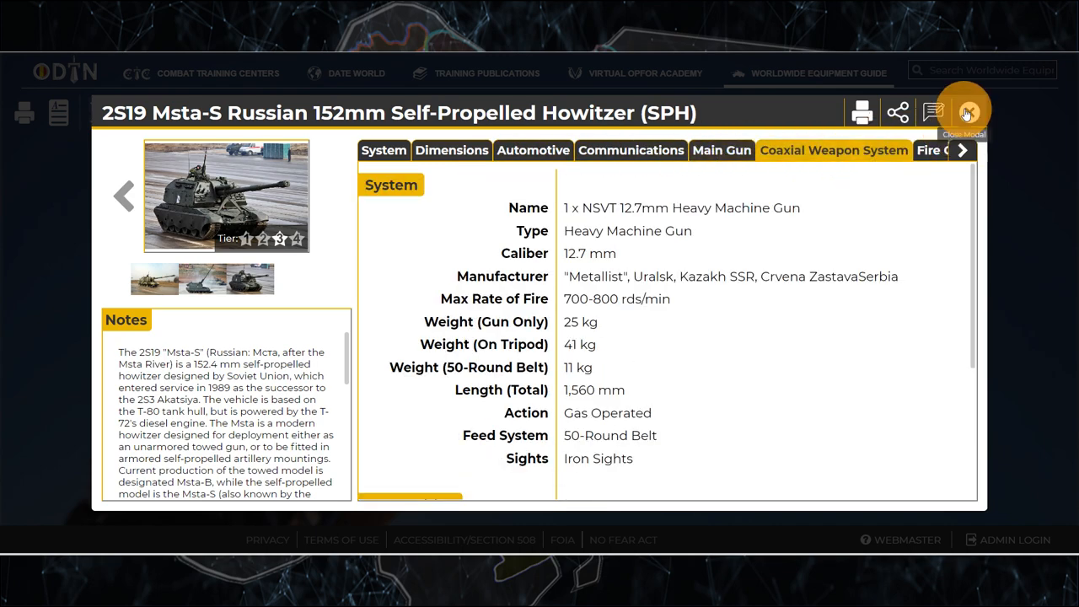
{"action": "left_click", "coordinate": [968, 111]}
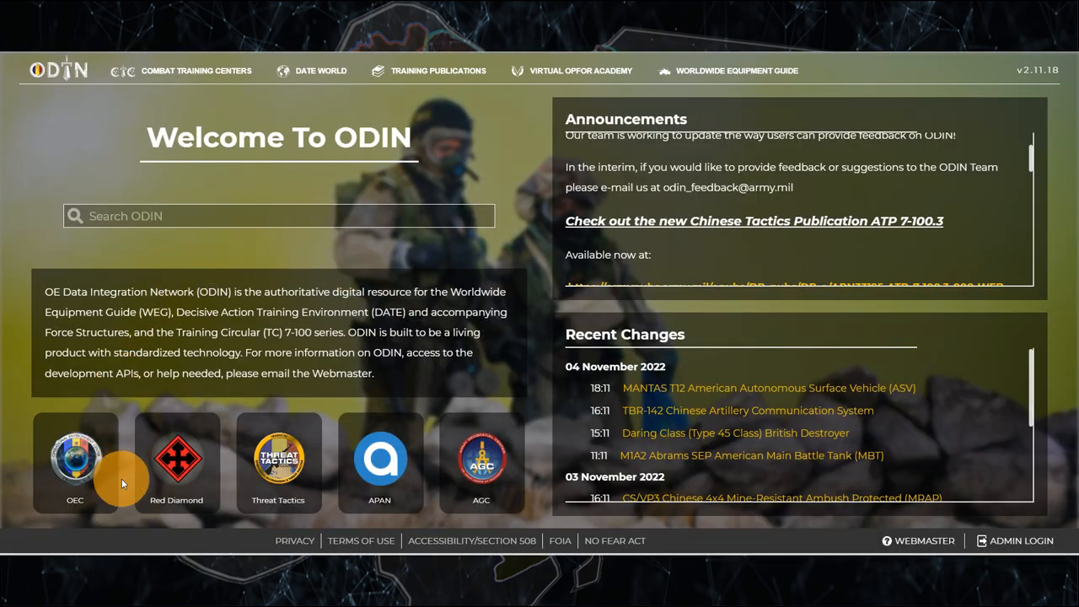
Explore the OE Enterprise site and its PLA Fires warfighting function material.
{"action": "left_click", "coordinate": [74, 458]}
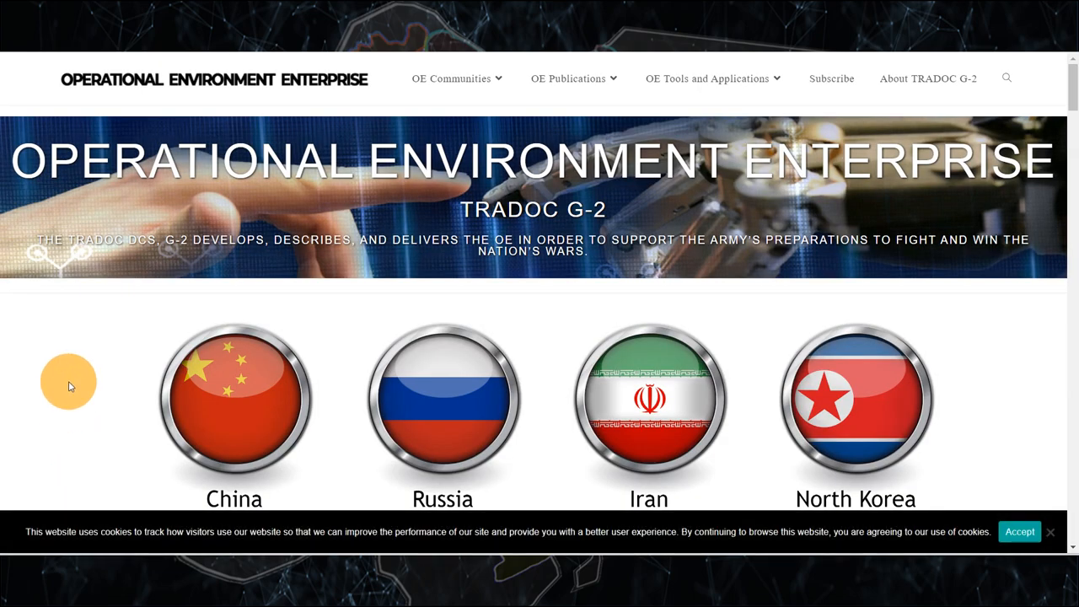
{"action": "scroll", "scroll_direction": "down", "scroll_amount": 3}
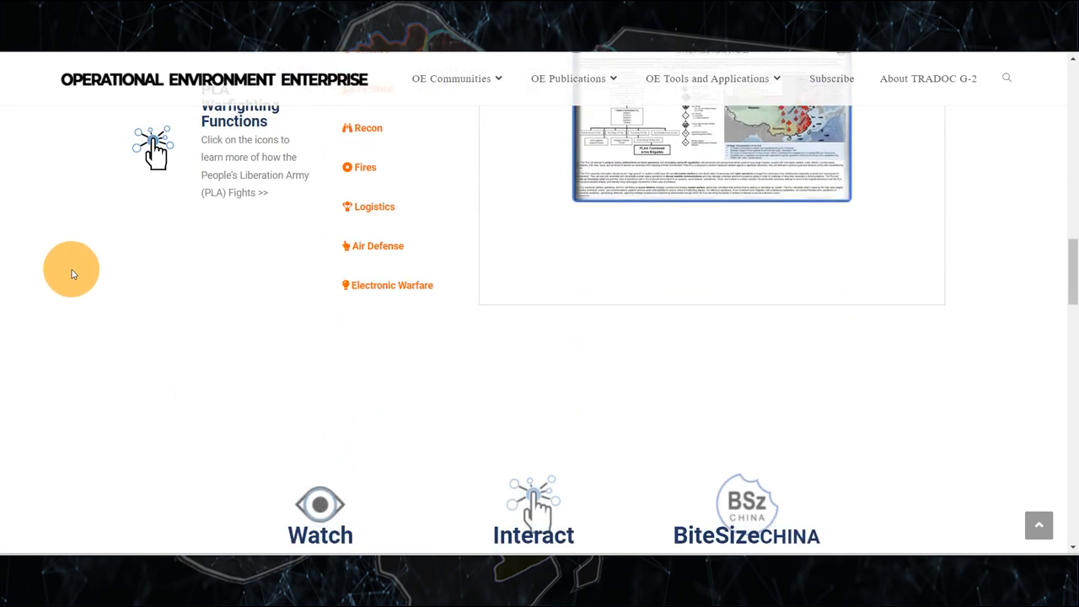
{"action": "left_click", "coordinate": [364, 167]}
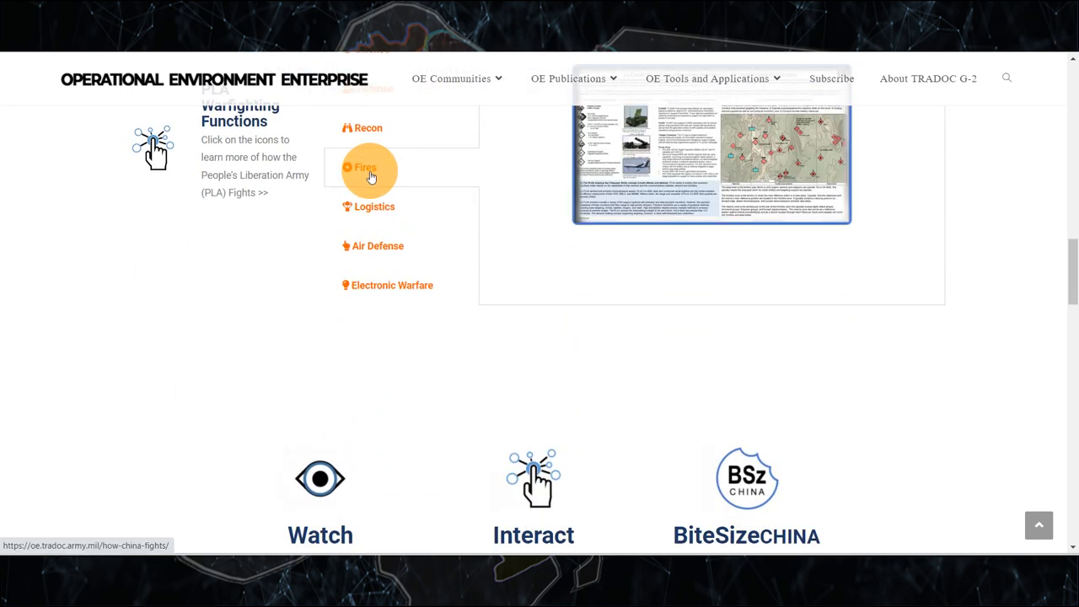
{"action": "scroll", "scroll_direction": "down", "scroll_amount": 3}
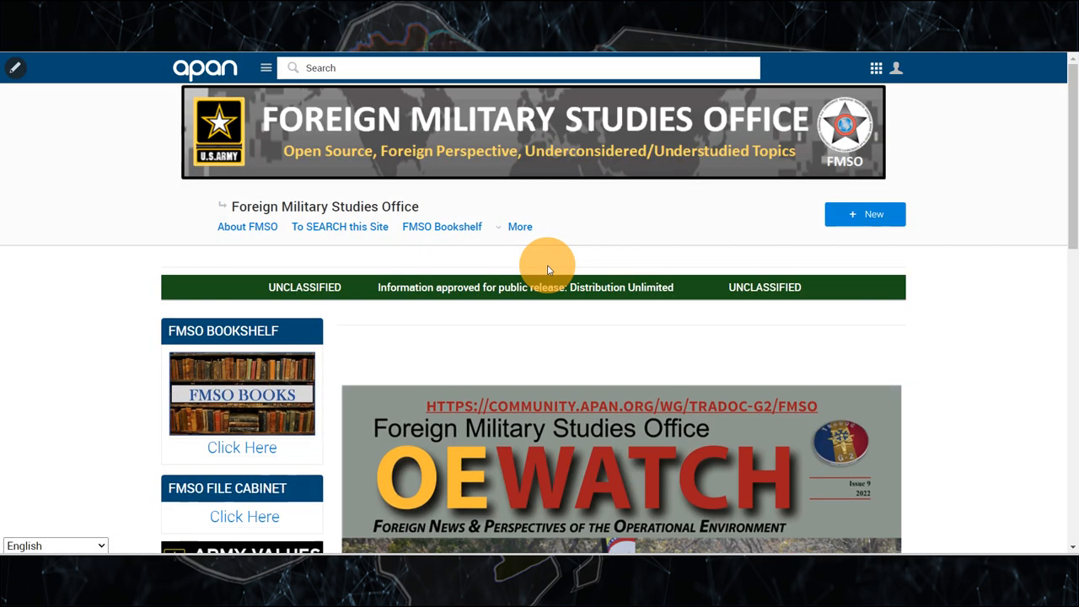
Scroll through the FMSO community page showing the bookshelf and OE Watch.
{"action": "scroll", "scroll_direction": "down", "scroll_amount": 3}
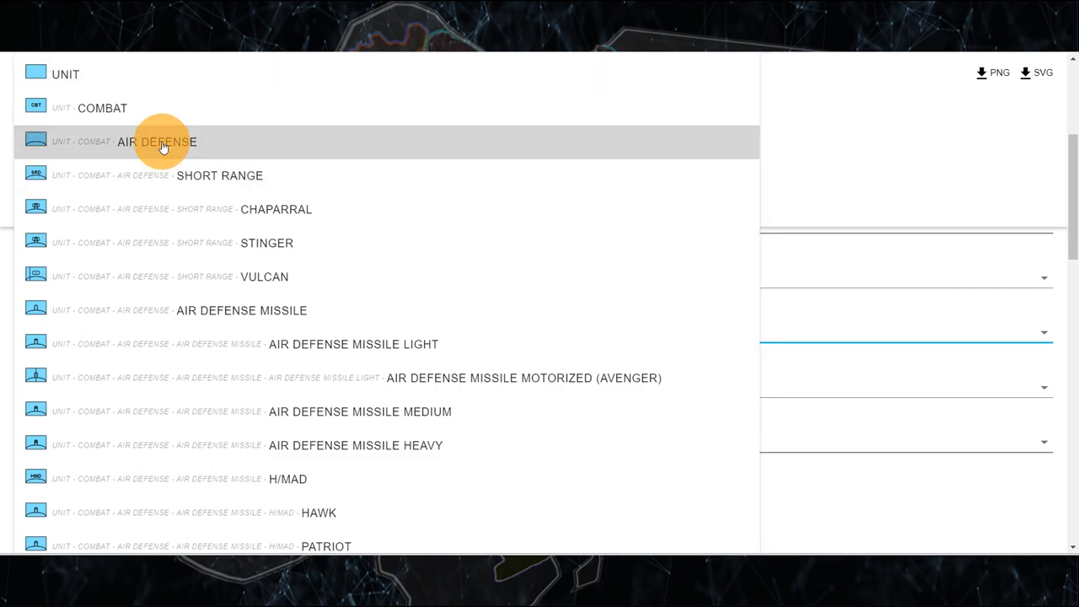
Set the Function ID to Unit - Combat - Air Defense for the hostile symbol.
{"action": "left_click", "coordinate": [156, 142]}
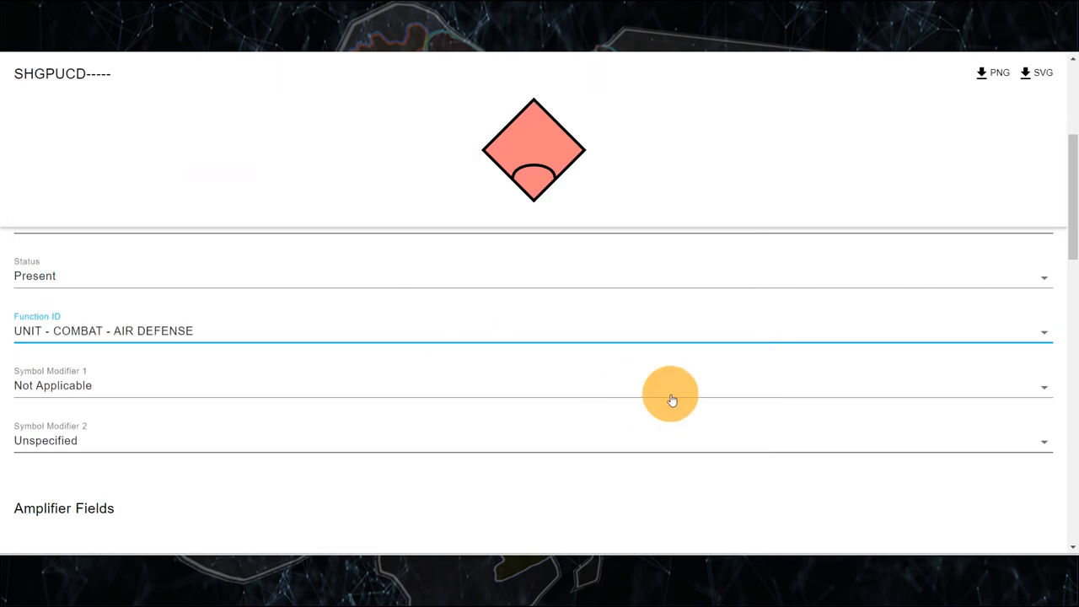